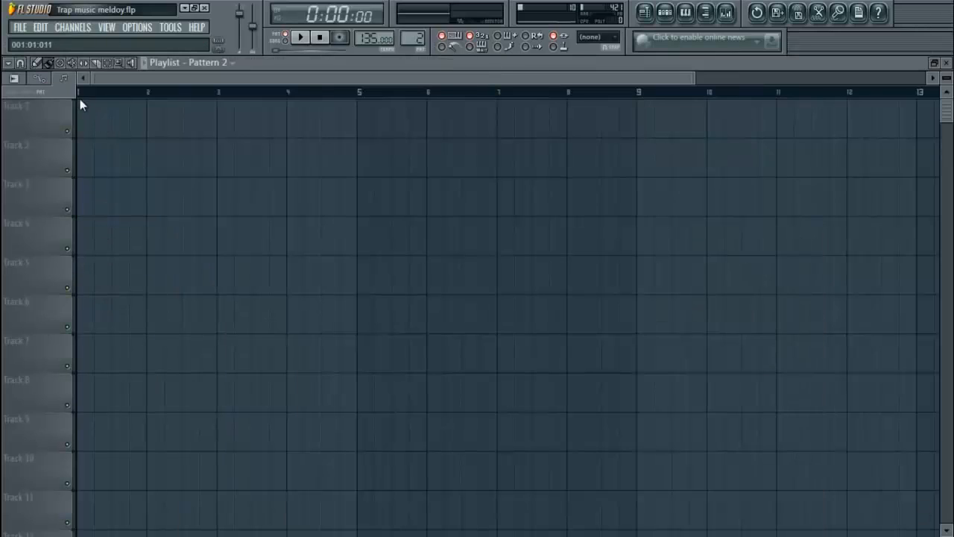
# Step: Show the trap project's channel rack with Kontakt 5, Nexus, 808, snare and kick
pyautogui.click(104, 113)
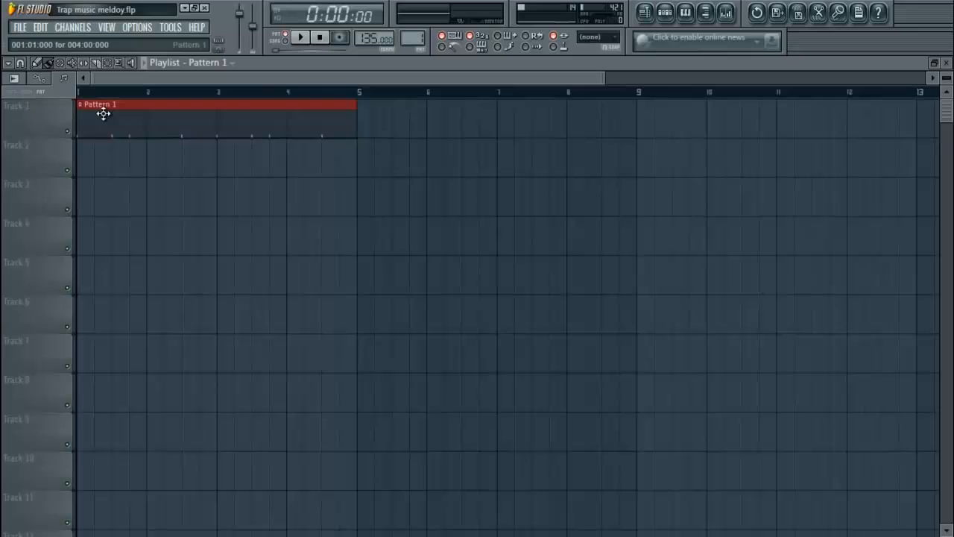
pyautogui.click(20, 63)
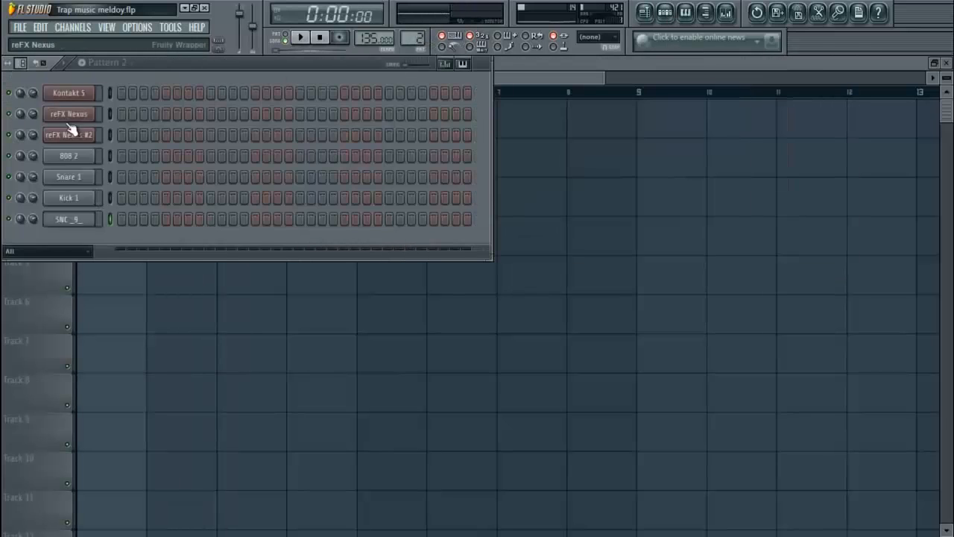
# Step: Show the second Nexus with its BR Embrass Me patch and bring up its channel options
pyautogui.click(68, 134)
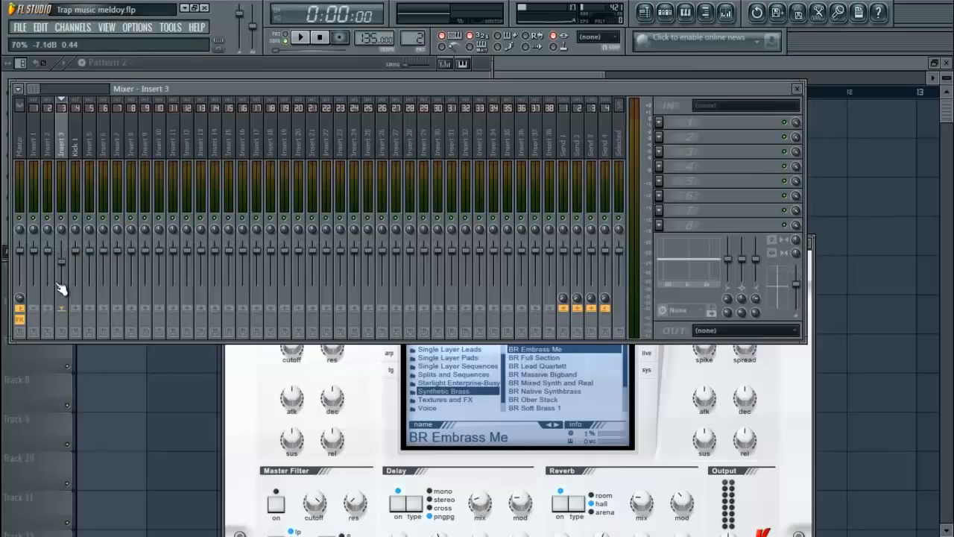
pyautogui.rightClick(67, 134)
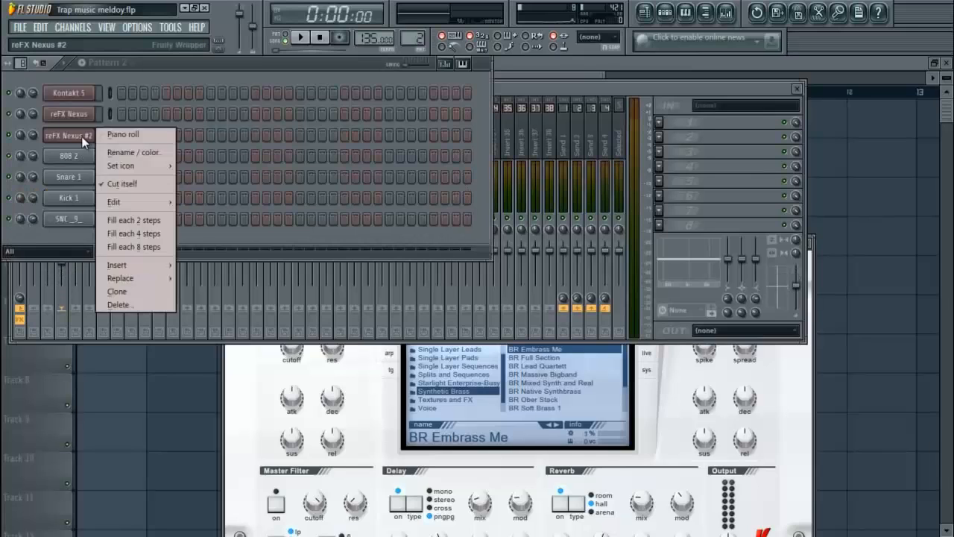
# Step: Edit the Nexus #2 piano roll with the A4, C5, E5 chord held for one bar
pyautogui.click(122, 134)
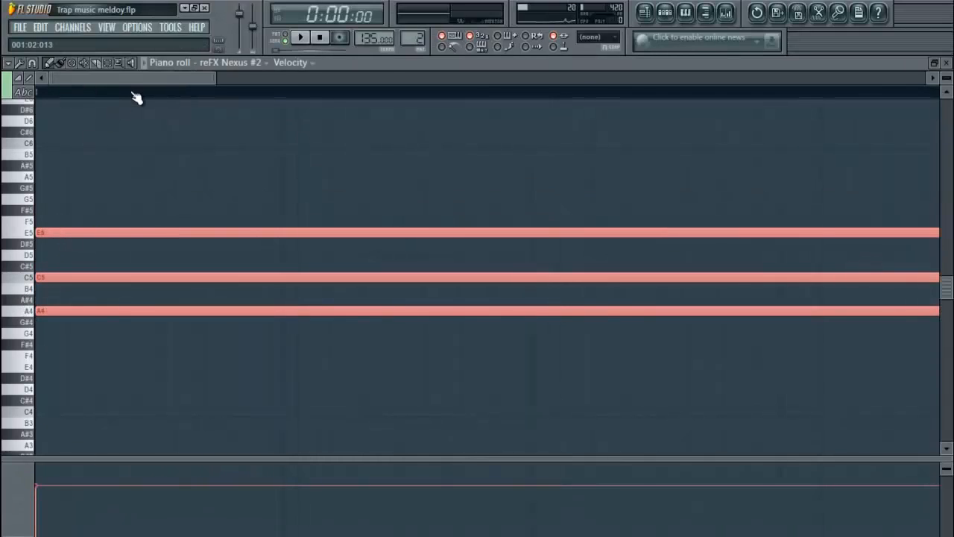
pyautogui.click(33, 63)
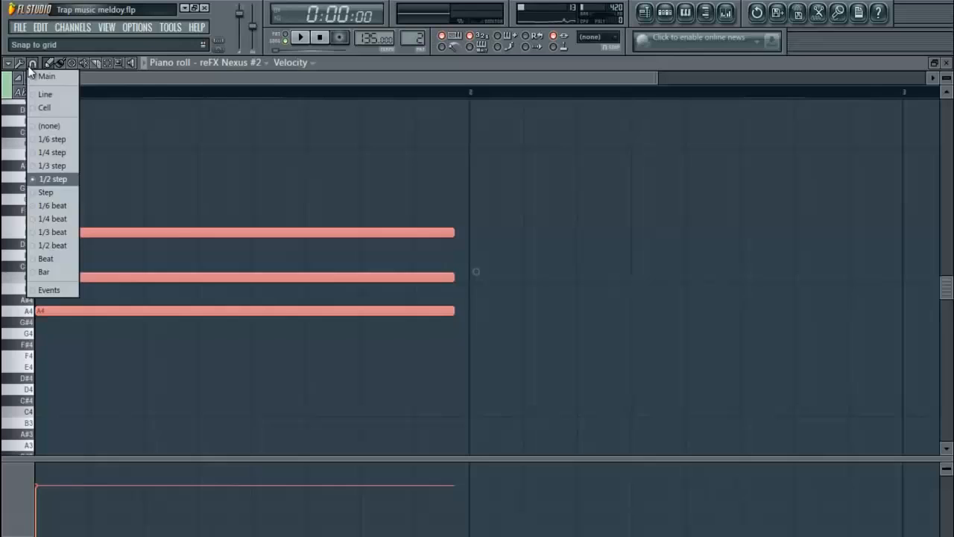
pyautogui.moveTo(46, 259)
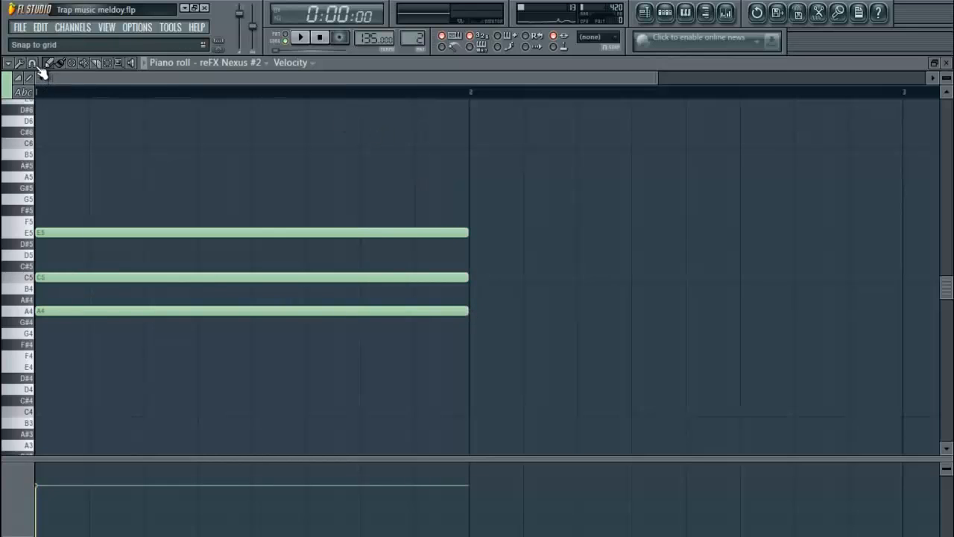
pyautogui.click(33, 62)
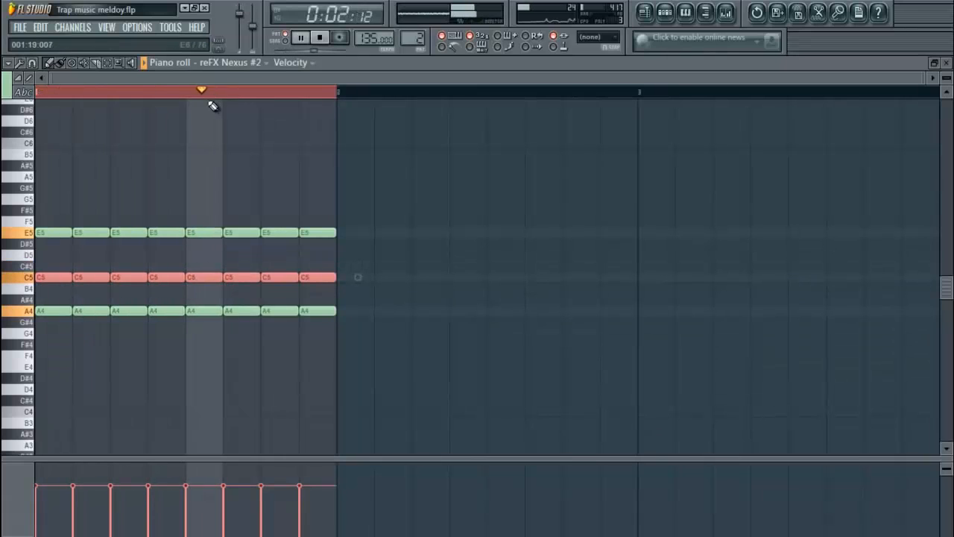
# Step: Chop the chord into stabs, drop C5, and turn the last E5 and A4 notes into quick rolls
pyautogui.click(319, 37)
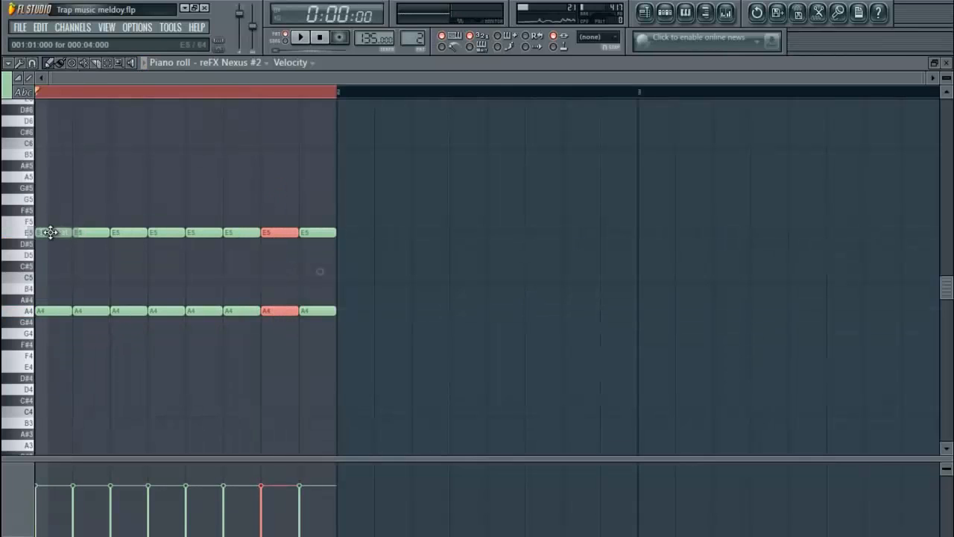
pyautogui.click(299, 37)
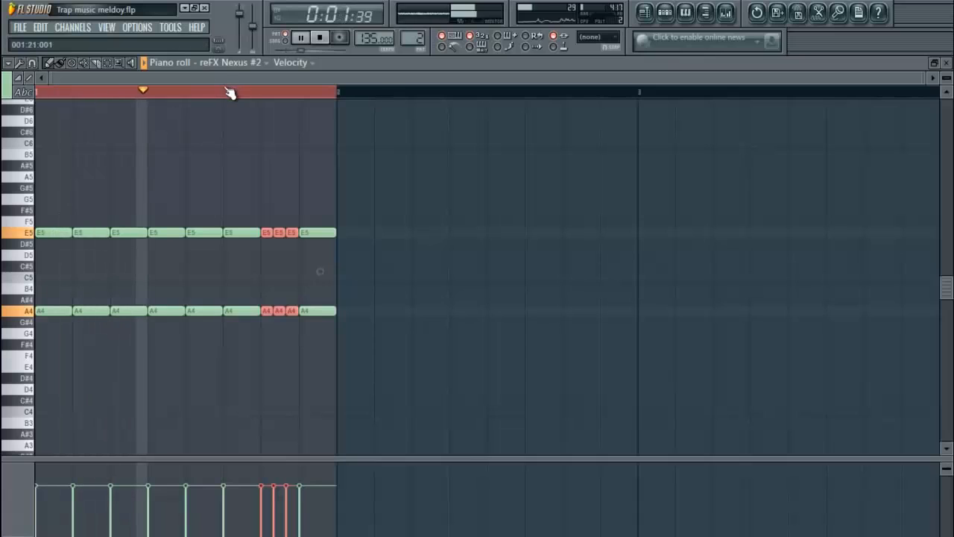
pyautogui.click(319, 38)
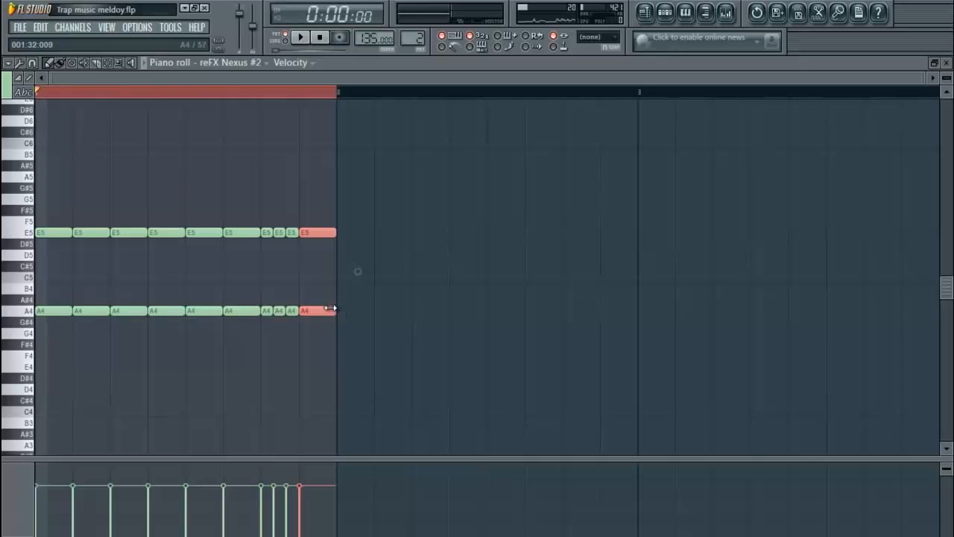
pyautogui.moveTo(331, 310); pyautogui.dragTo(335, 311)
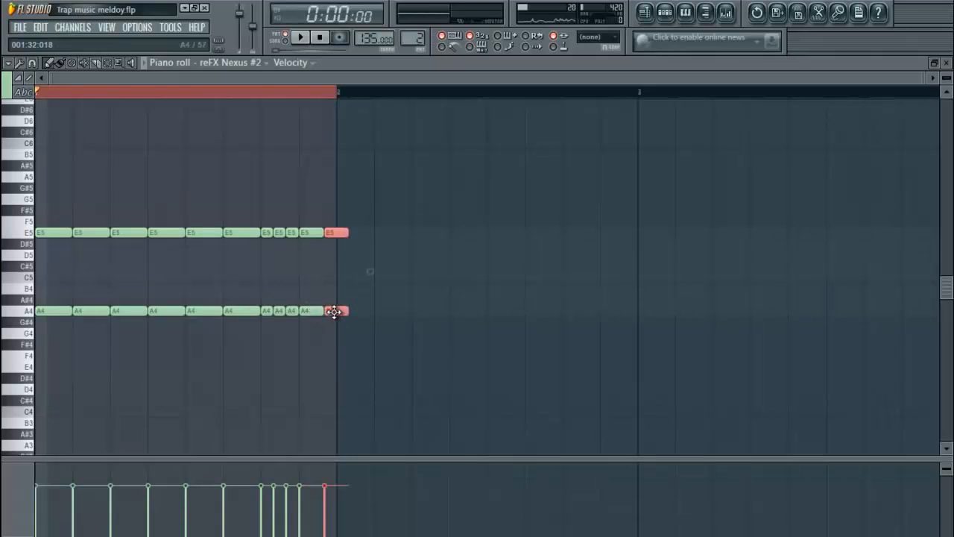
pyautogui.click(300, 37)
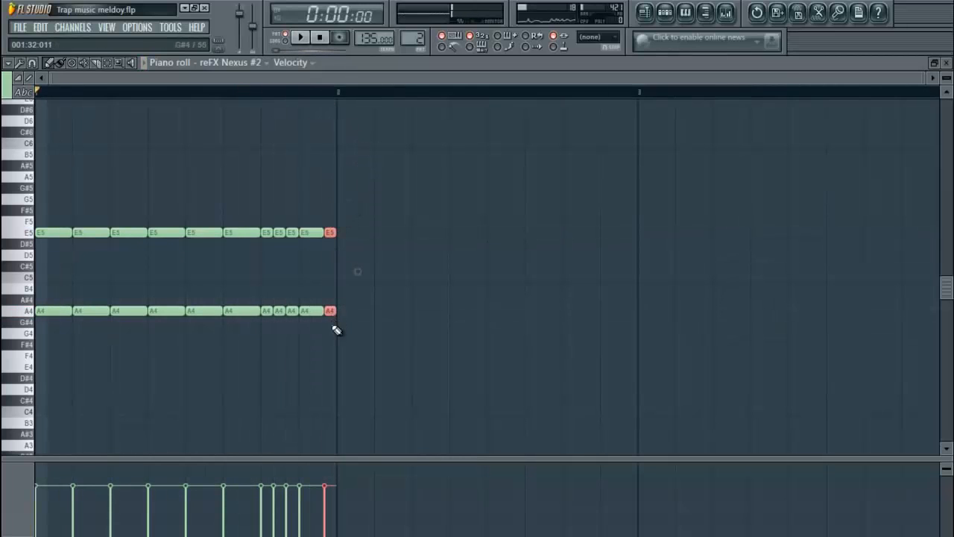
# Step: Undo the paste, set a finer snap, and raise the closing quick notes on both lines
pyautogui.press('ctrl+z')
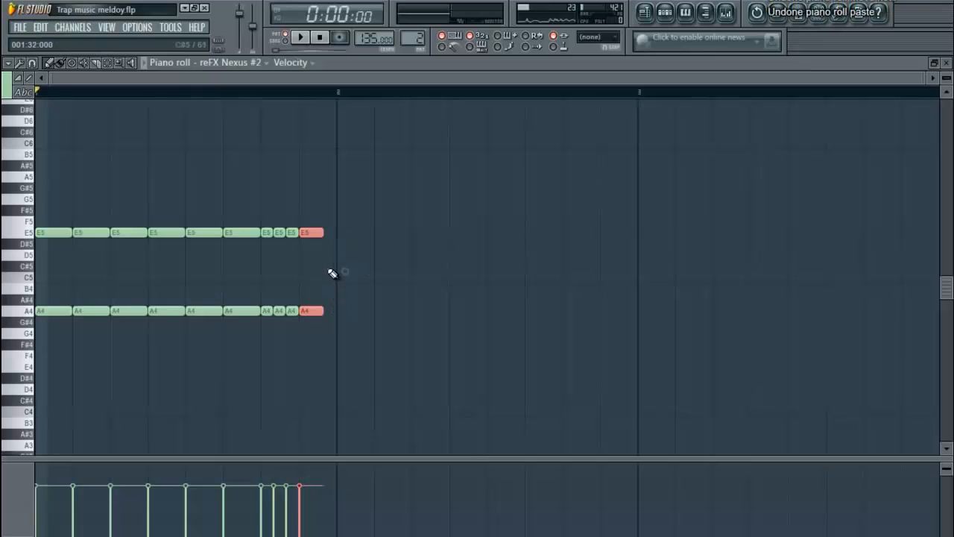
pyautogui.click(33, 62)
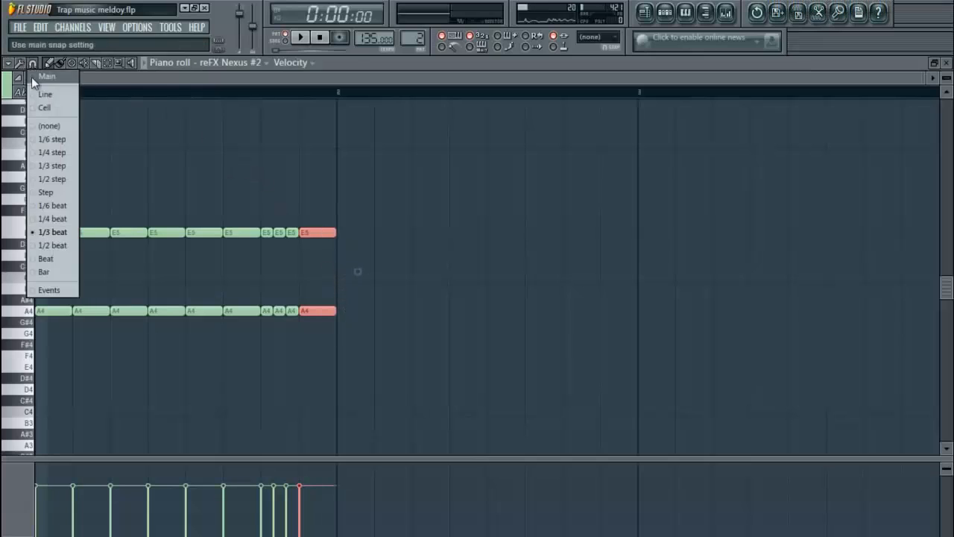
pyautogui.click(52, 233)
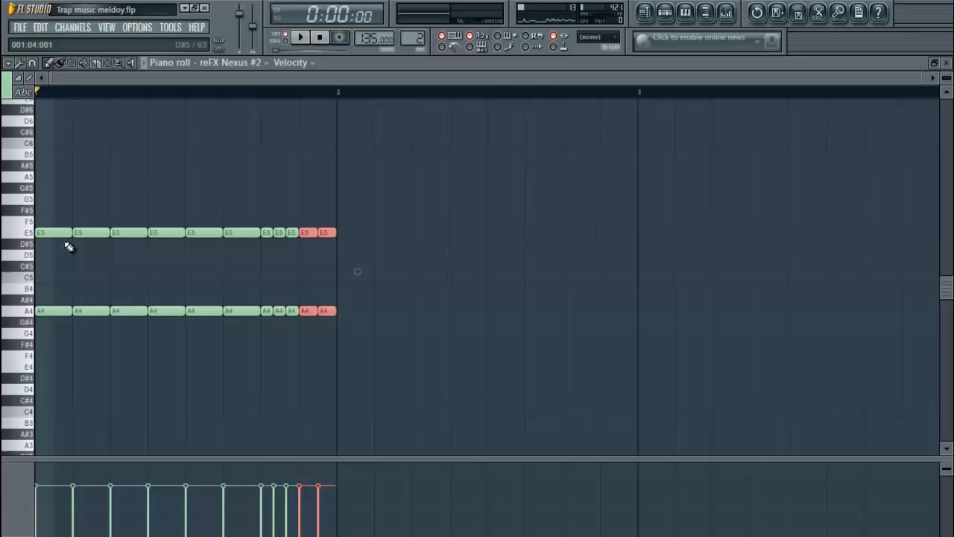
pyautogui.click(300, 37)
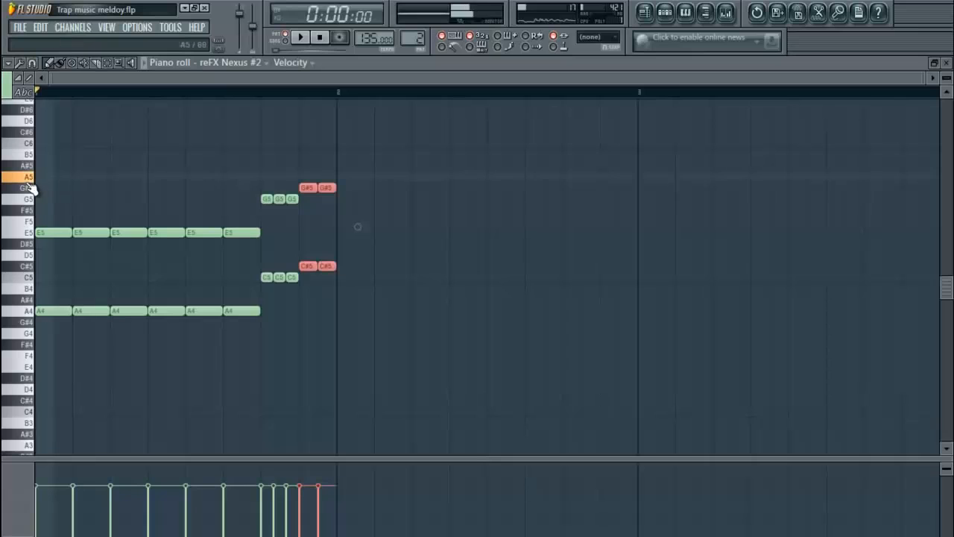
# Step: Place the final single notes stepping upward so both lines end on the highest pitch
pyautogui.click(299, 37)
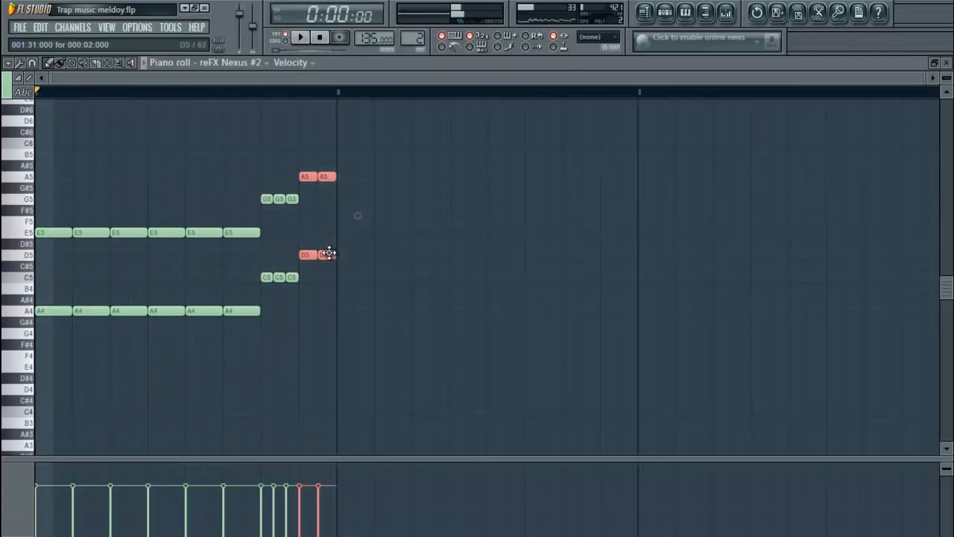
pyautogui.click(300, 37)
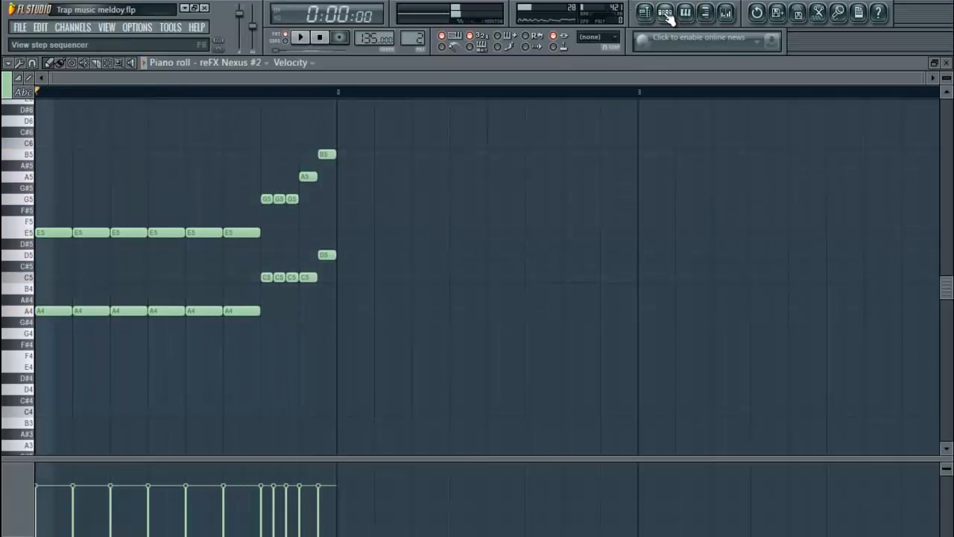
pyautogui.click(665, 13)
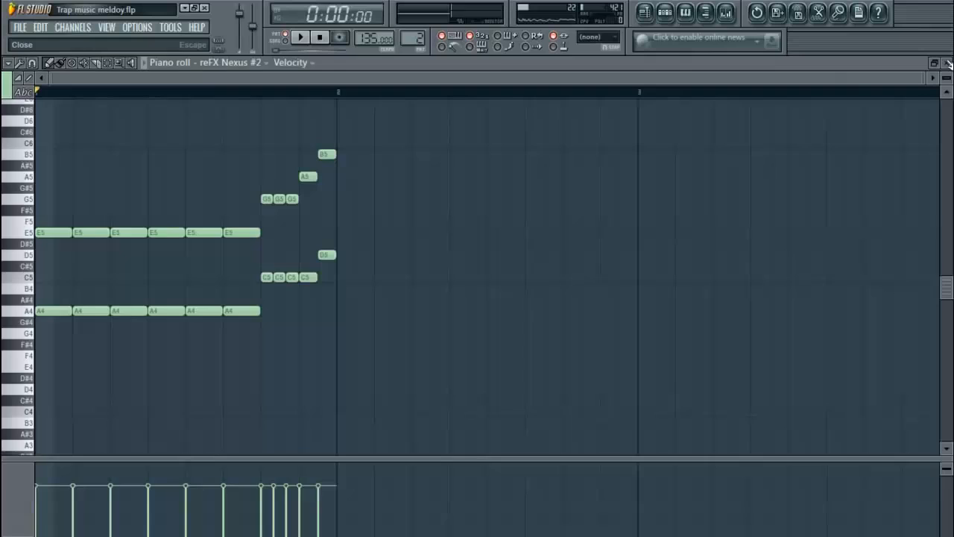